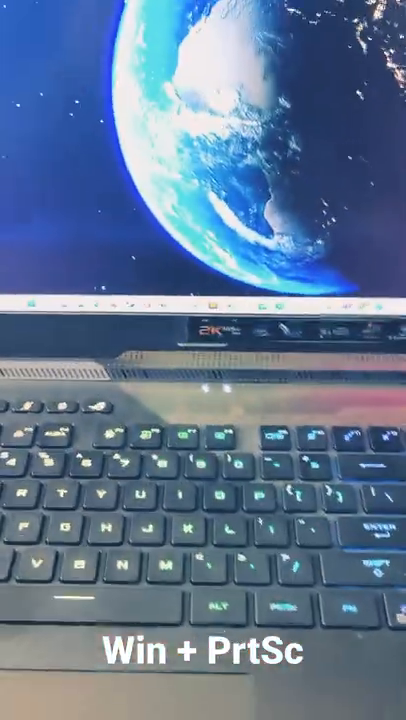
# Step: Capture the full screen with Win+PrtSc, then start a rectangular region snip of the desktop
pyautogui.press('Win+PrtSc')
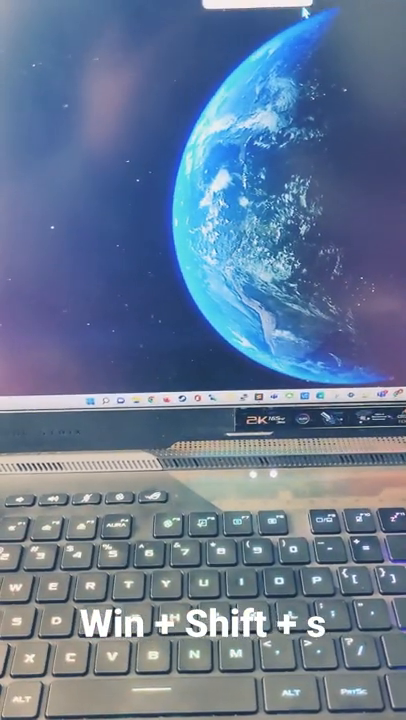
pyautogui.press('win+shift+s')
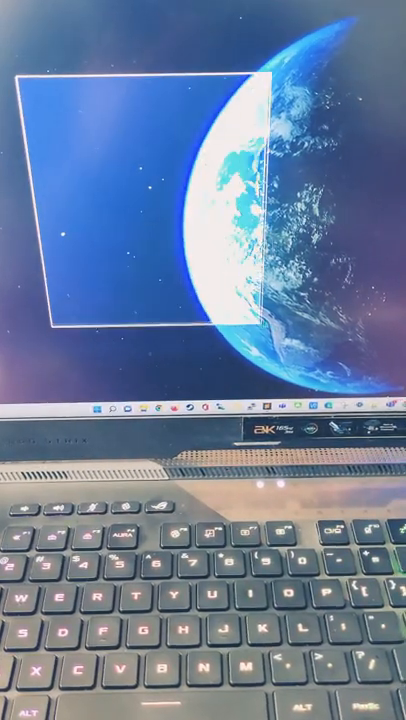